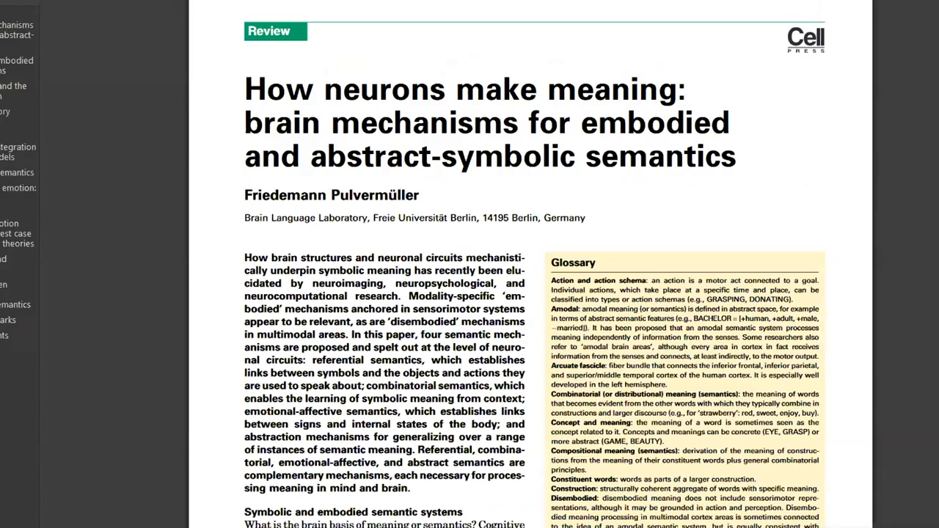
Scroll the review paper down to the figure page with brain diagrams and the sensorimotor circuit
{"action": "scroll", "scroll_direction": "down", "scroll_amount": 3}
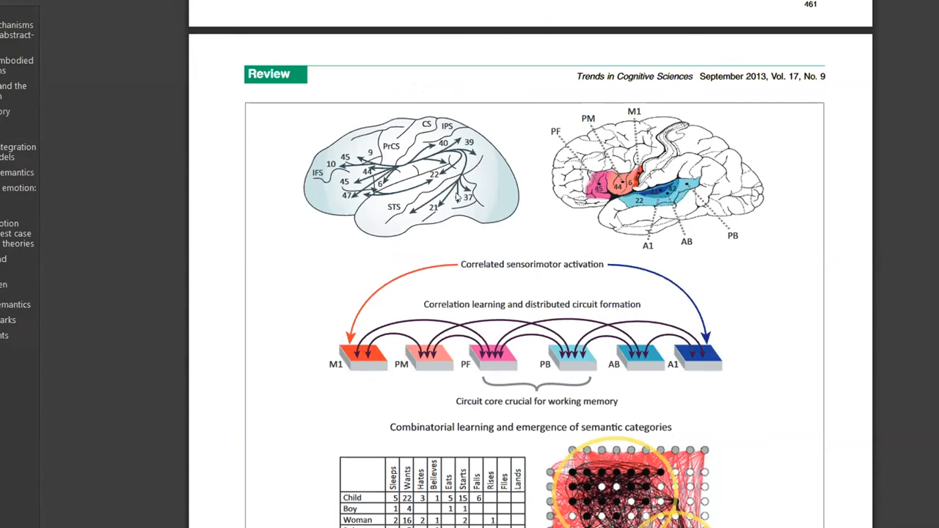
{"action": "mouse_move", "coordinate": [461, 189]}
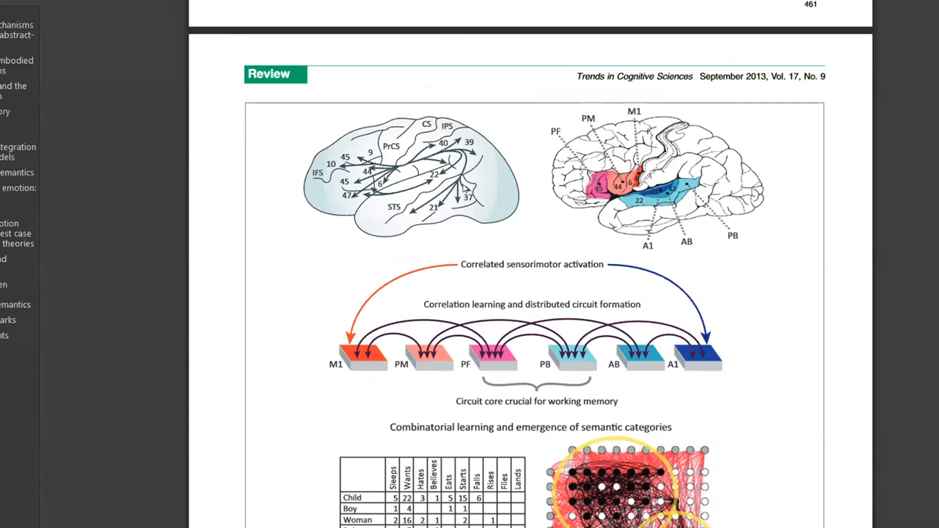
{"action": "mouse_move", "coordinate": [461, 188]}
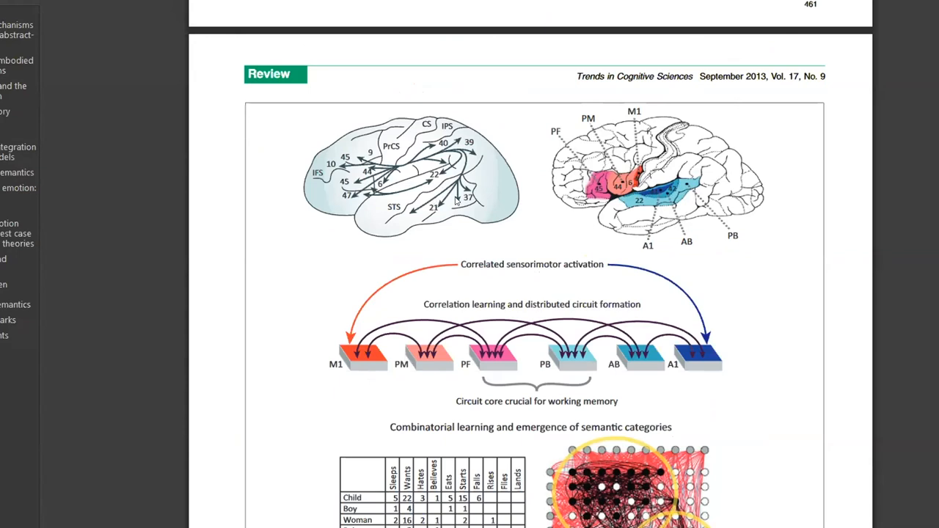
{"action": "mouse_move", "coordinate": [463, 156]}
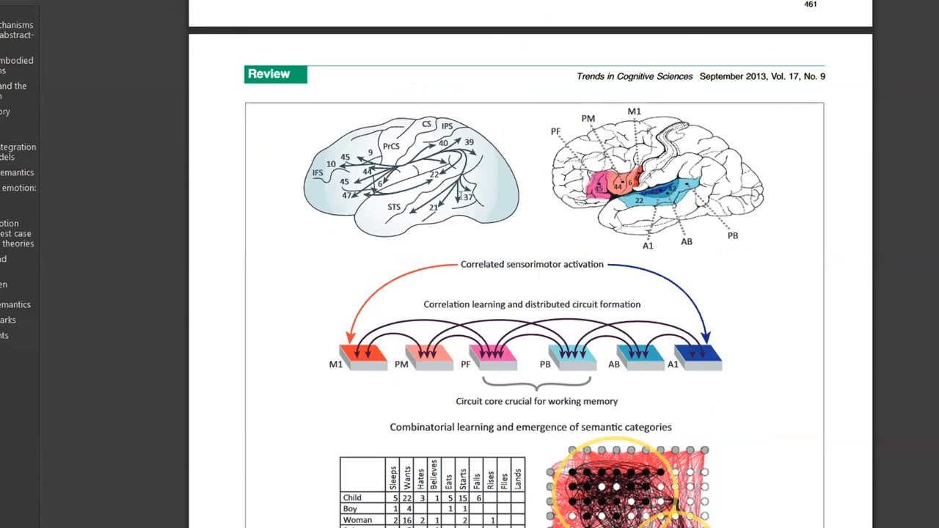
{"action": "mouse_move", "coordinate": [441, 155]}
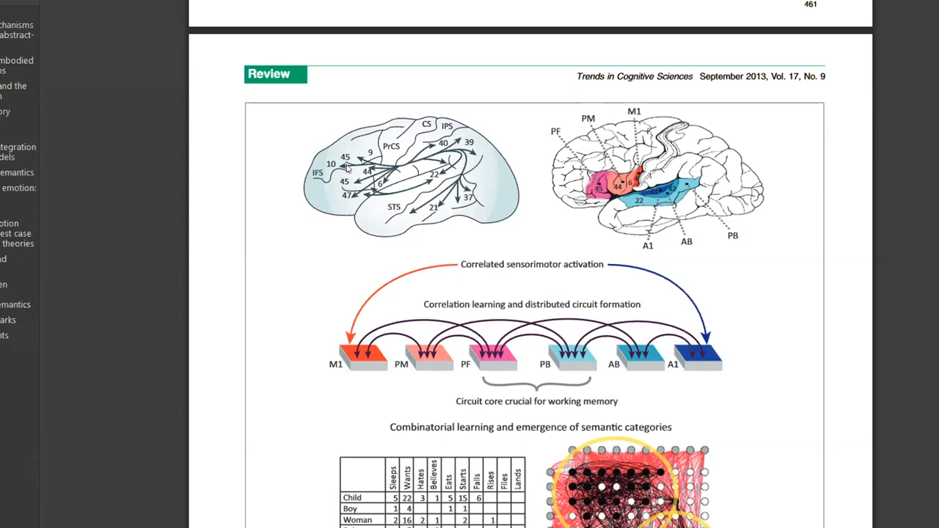
{"action": "scroll", "scroll_direction": "down", "scroll_amount": 3}
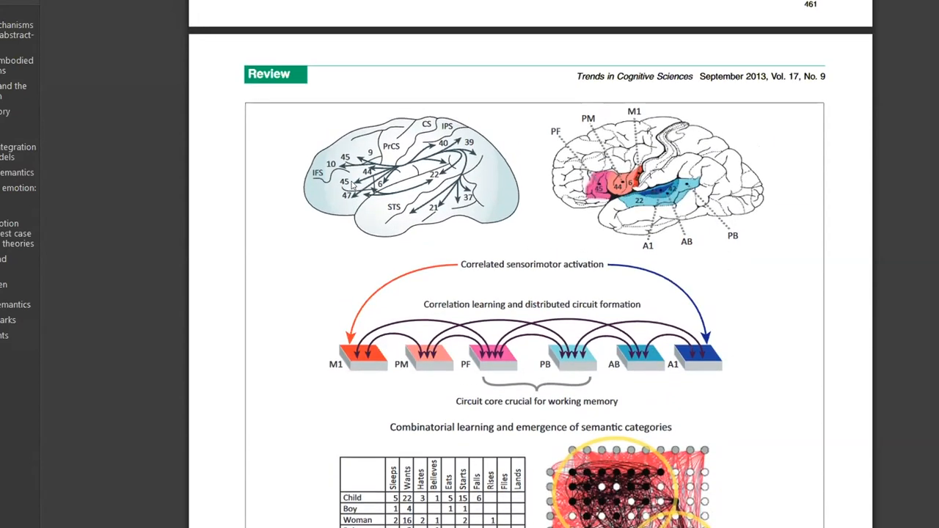
{"action": "mouse_move", "coordinate": [380, 198]}
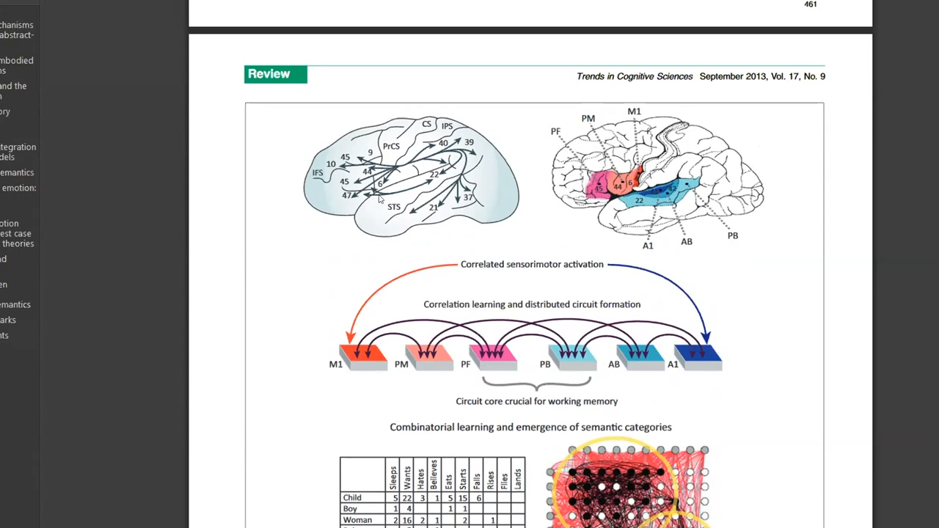
{"action": "mouse_move", "coordinate": [361, 206]}
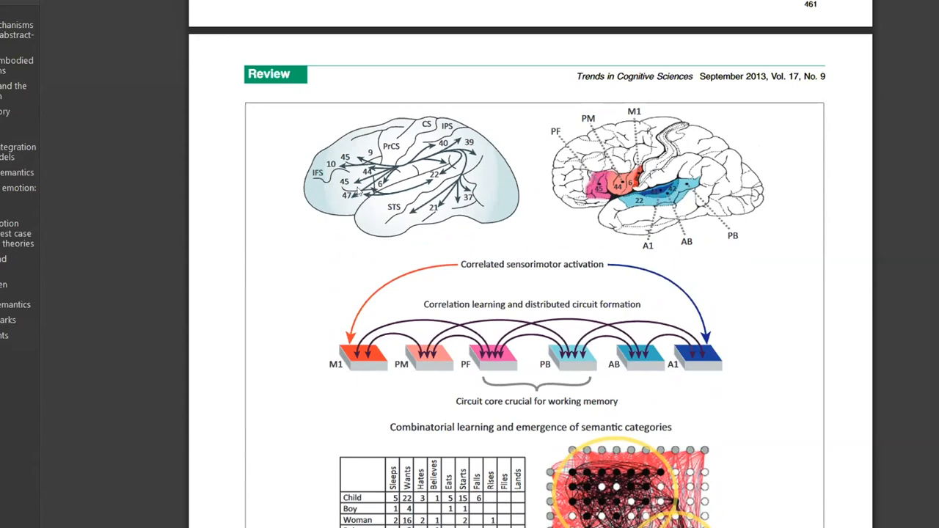
{"action": "mouse_move", "coordinate": [364, 194]}
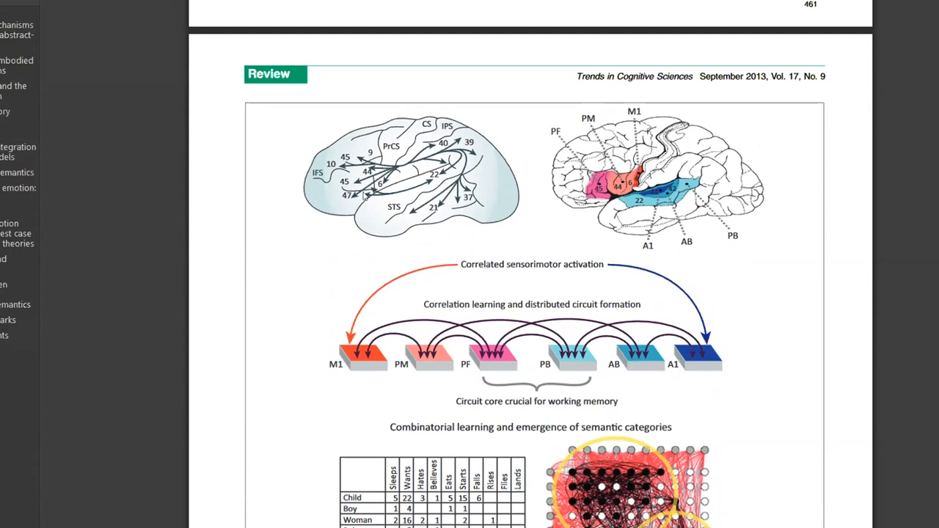
{"action": "mouse_move", "coordinate": [336, 197]}
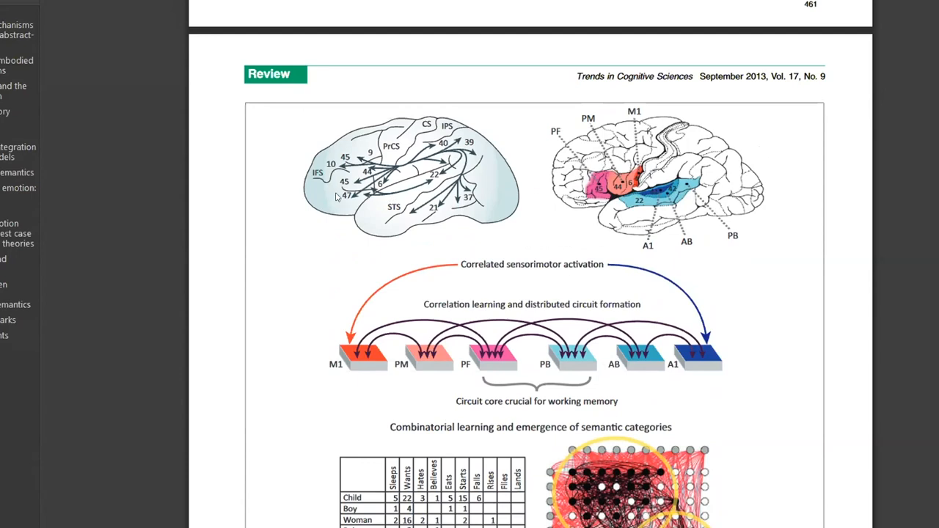
{"action": "mouse_move", "coordinate": [335, 192]}
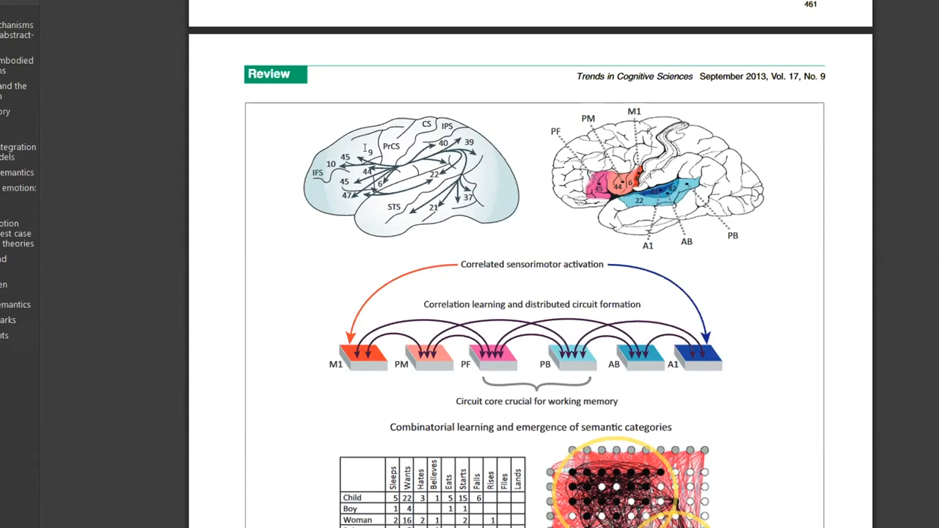
{"action": "mouse_move", "coordinate": [374, 145]}
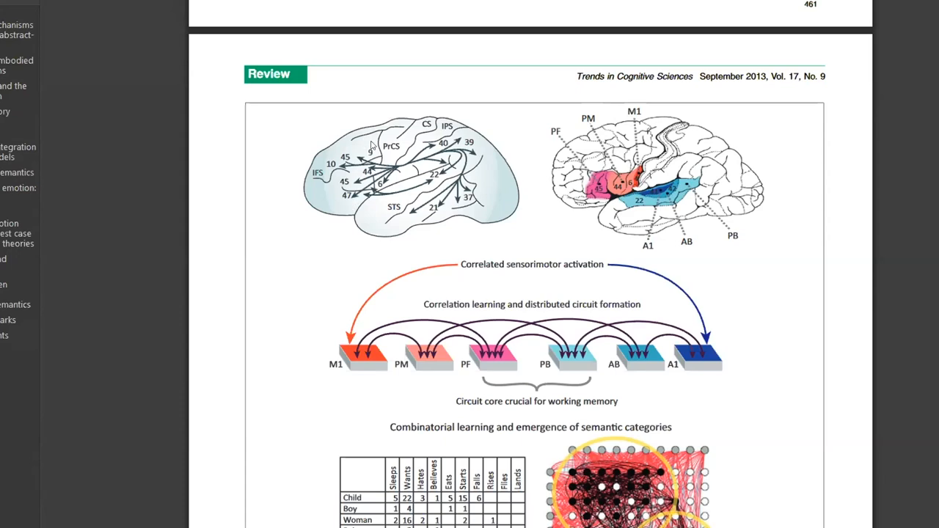
{"action": "mouse_move", "coordinate": [328, 211]}
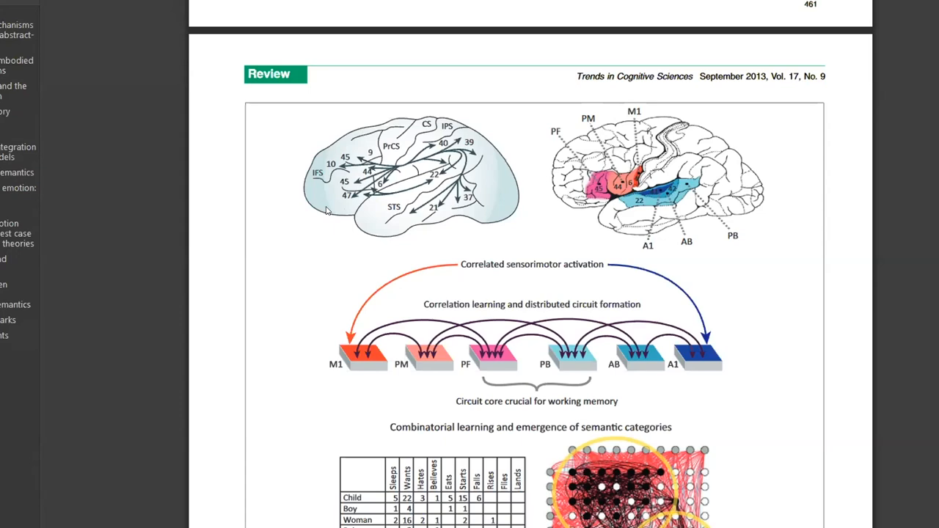
{"action": "mouse_move", "coordinate": [499, 182]}
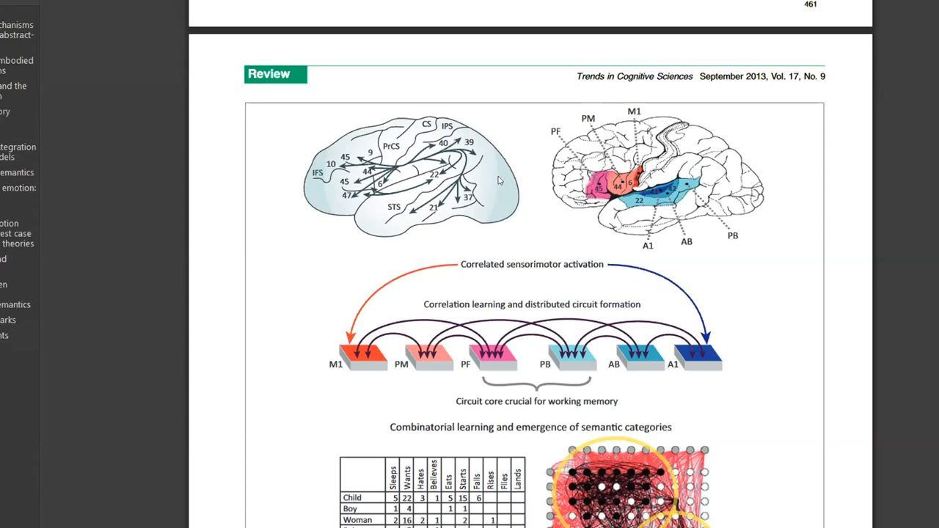
{"action": "mouse_move", "coordinate": [511, 199]}
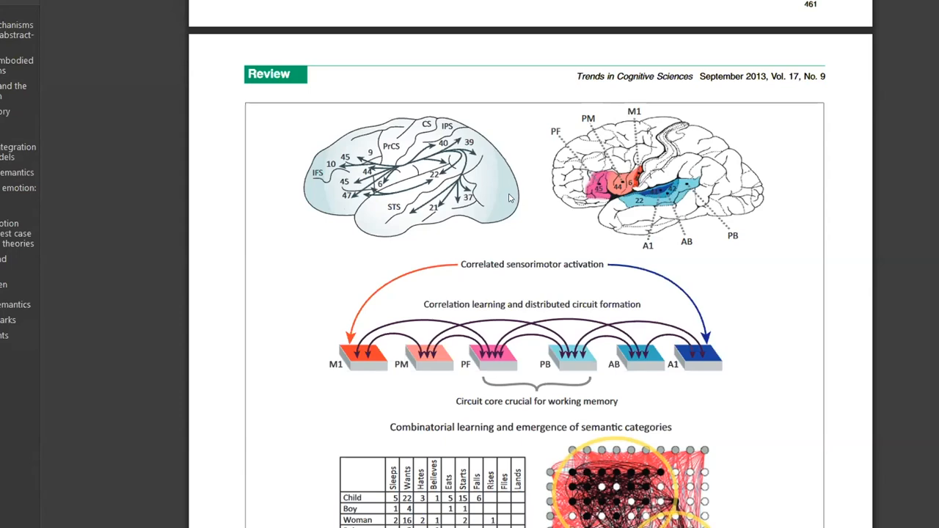
{"action": "mouse_move", "coordinate": [432, 228]}
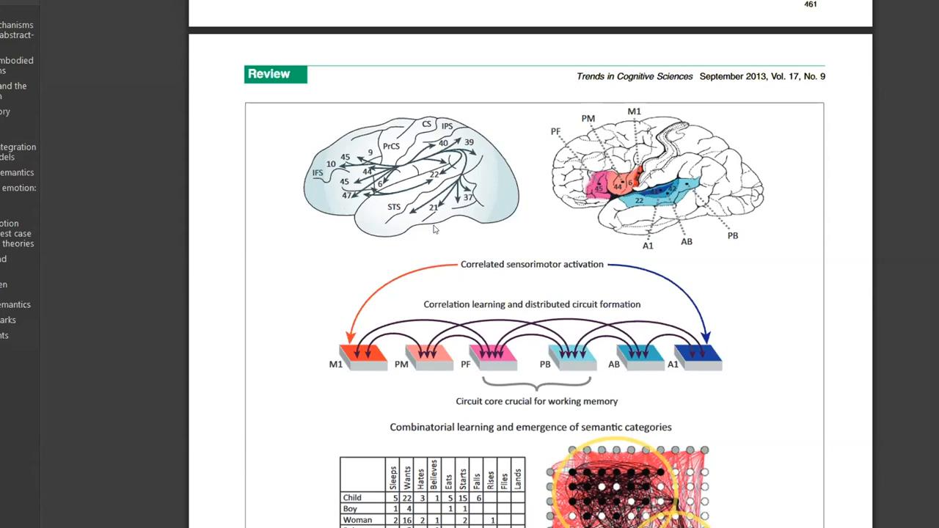
{"action": "mouse_move", "coordinate": [317, 197]}
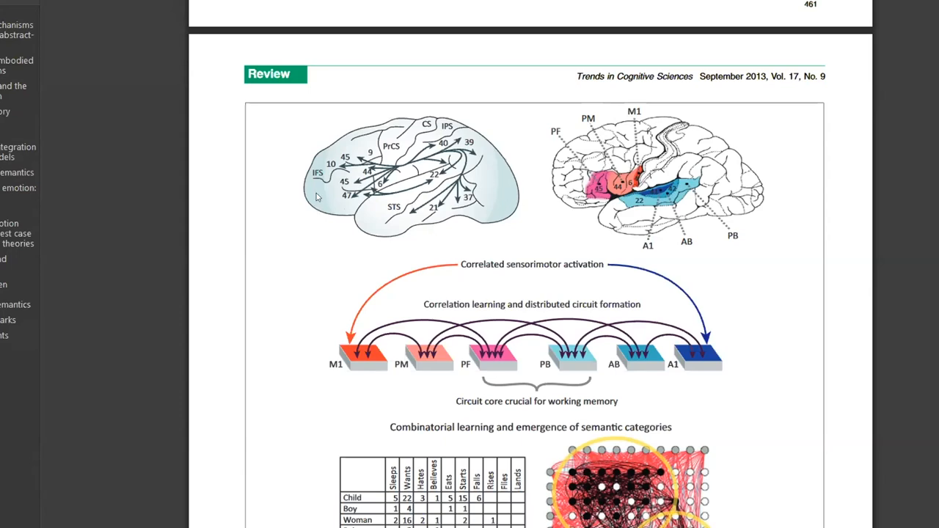
{"action": "mouse_move", "coordinate": [370, 146]}
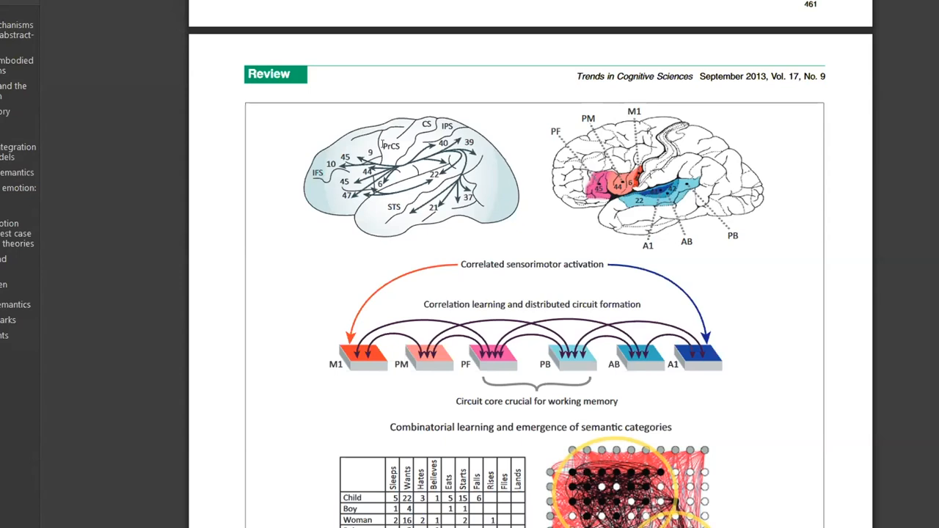
{"action": "mouse_move", "coordinate": [352, 170]}
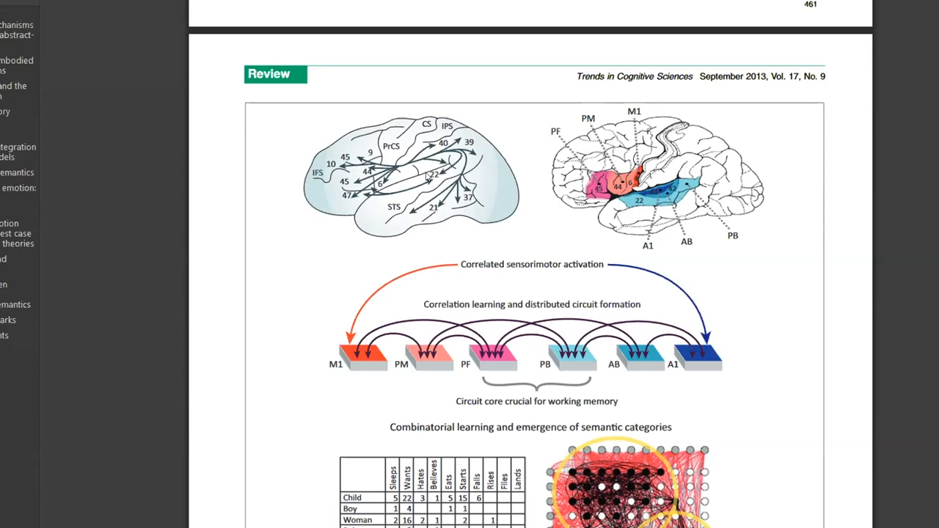
{"action": "mouse_move", "coordinate": [456, 170]}
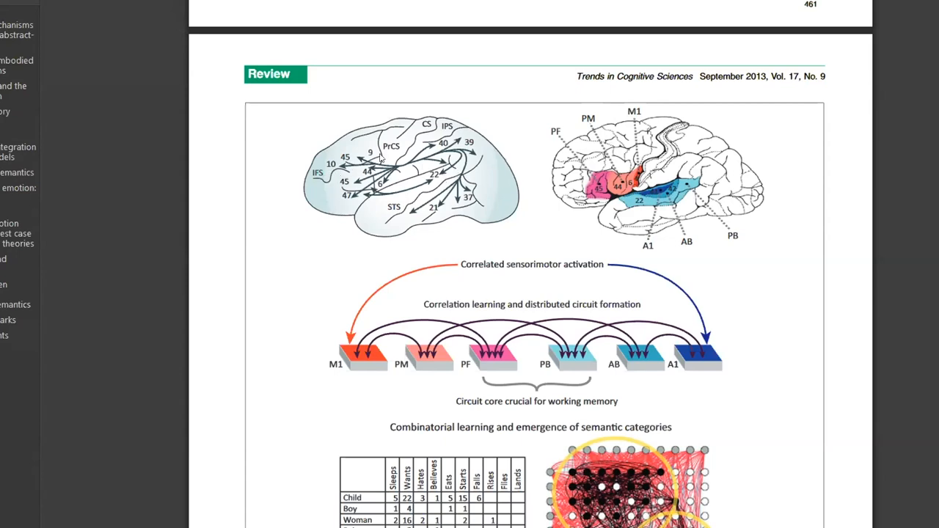
{"action": "mouse_move", "coordinate": [447, 179]}
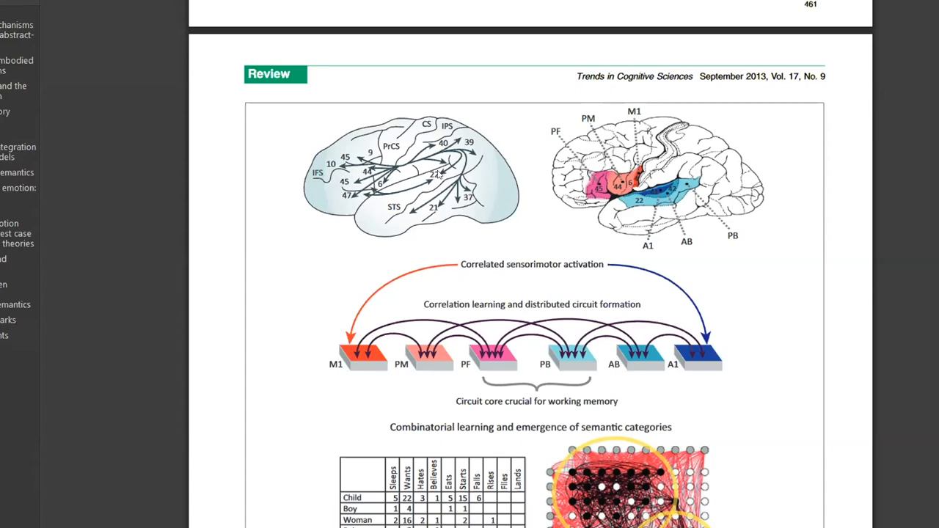
{"action": "mouse_move", "coordinate": [402, 218]}
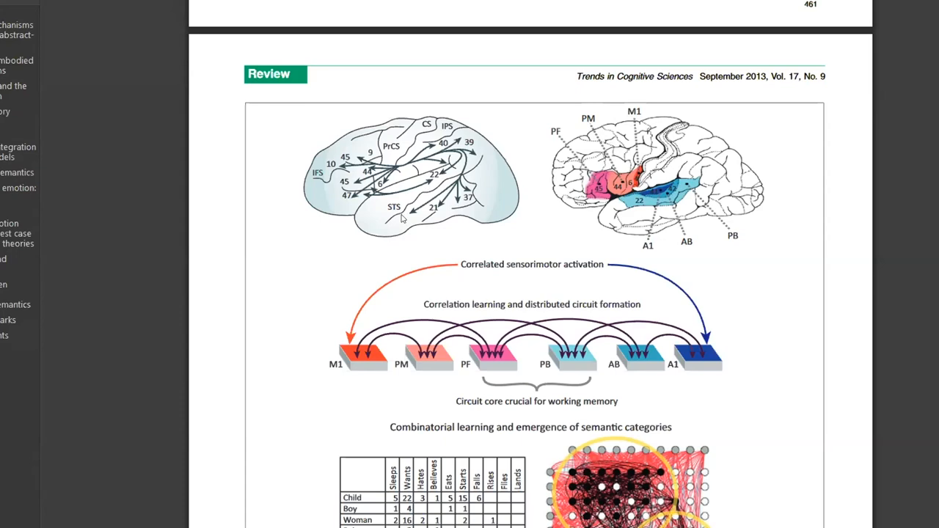
{"action": "mouse_move", "coordinate": [388, 220]}
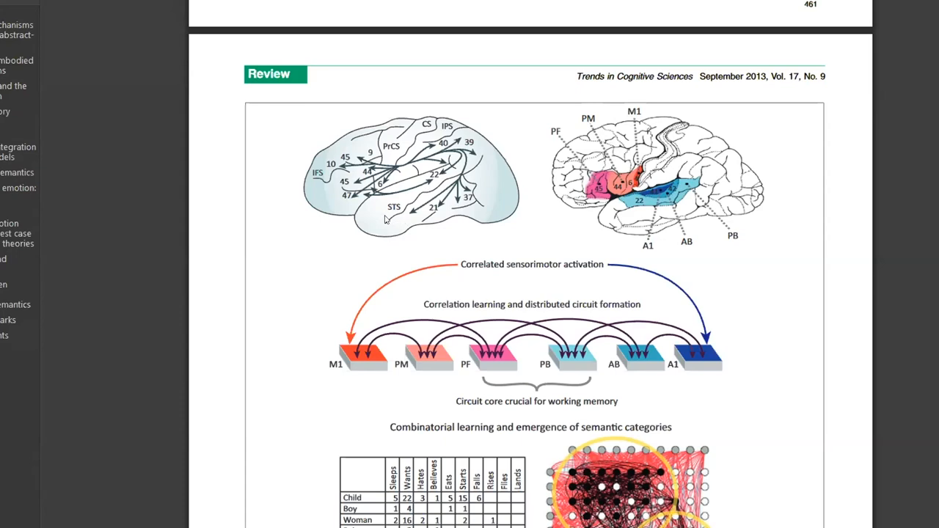
{"action": "mouse_move", "coordinate": [364, 207]}
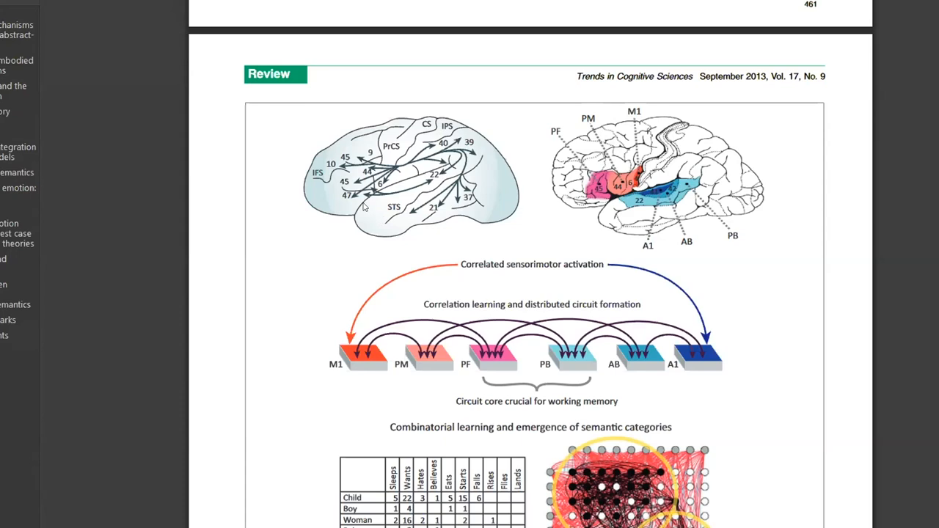
{"action": "mouse_move", "coordinate": [326, 185]}
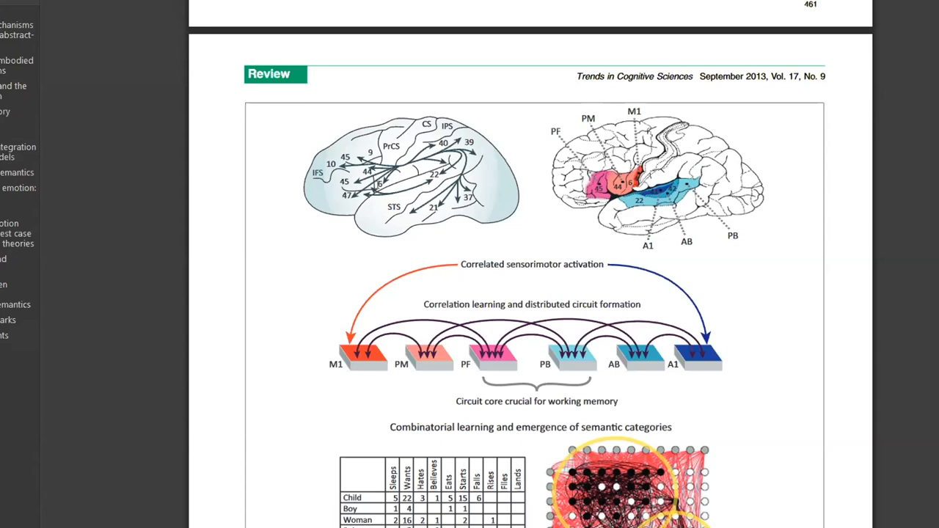
{"action": "mouse_move", "coordinate": [320, 211]}
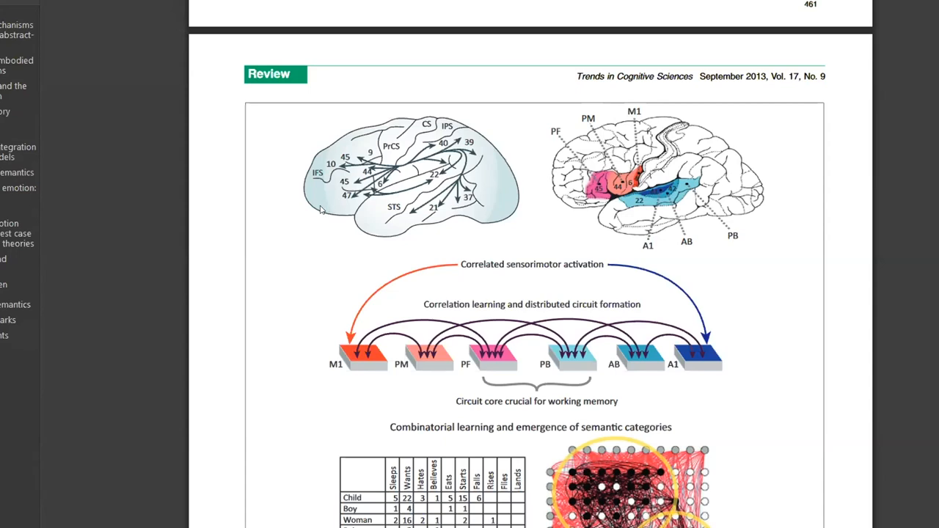
{"action": "mouse_move", "coordinate": [326, 208]}
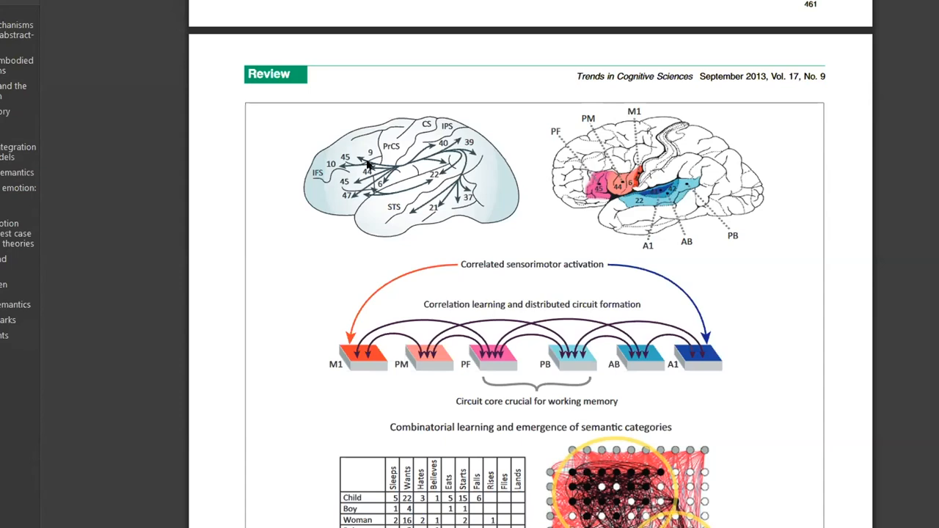
{"action": "mouse_move", "coordinate": [394, 173]}
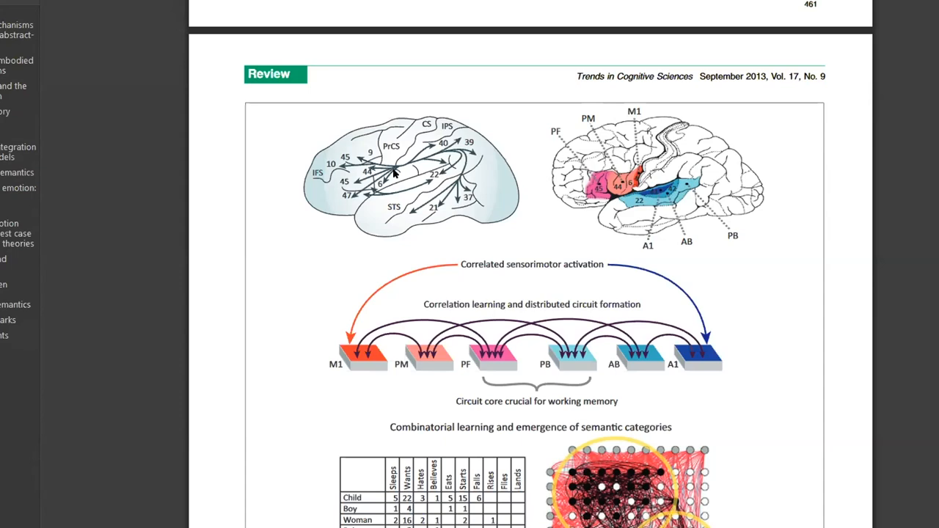
{"action": "mouse_move", "coordinate": [426, 173]}
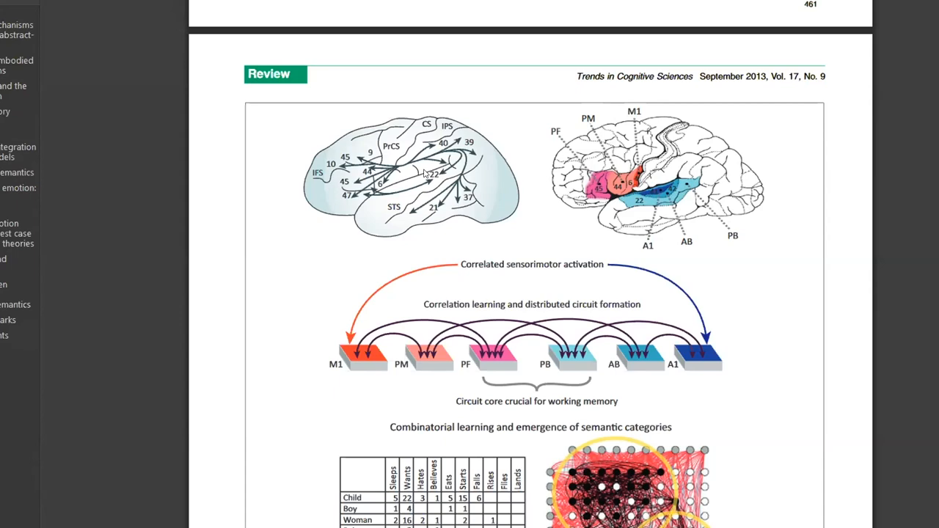
{"action": "mouse_move", "coordinate": [384, 147]}
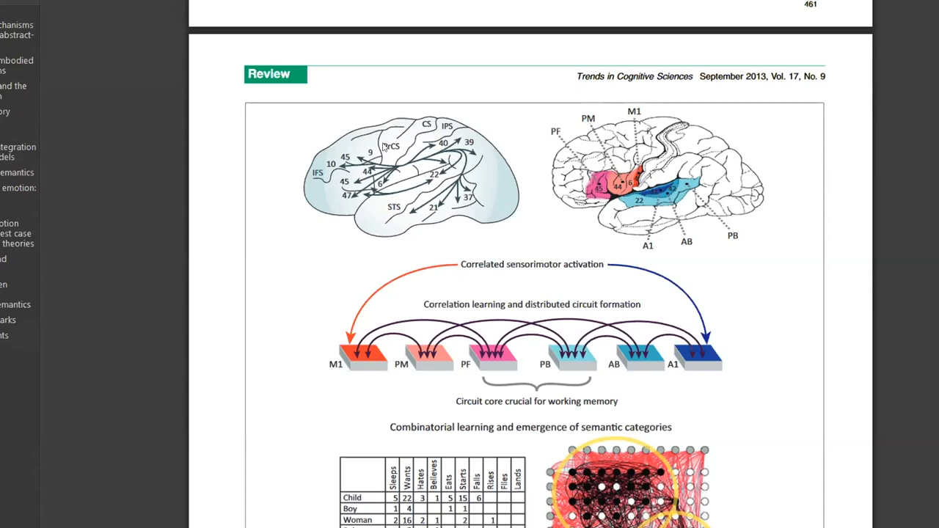
{"action": "mouse_move", "coordinate": [461, 195]}
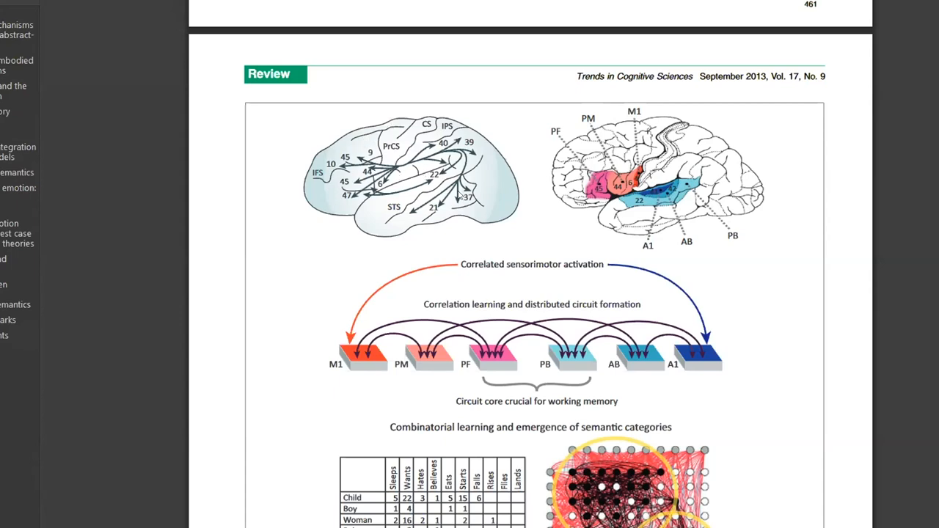
{"action": "mouse_move", "coordinate": [449, 201]}
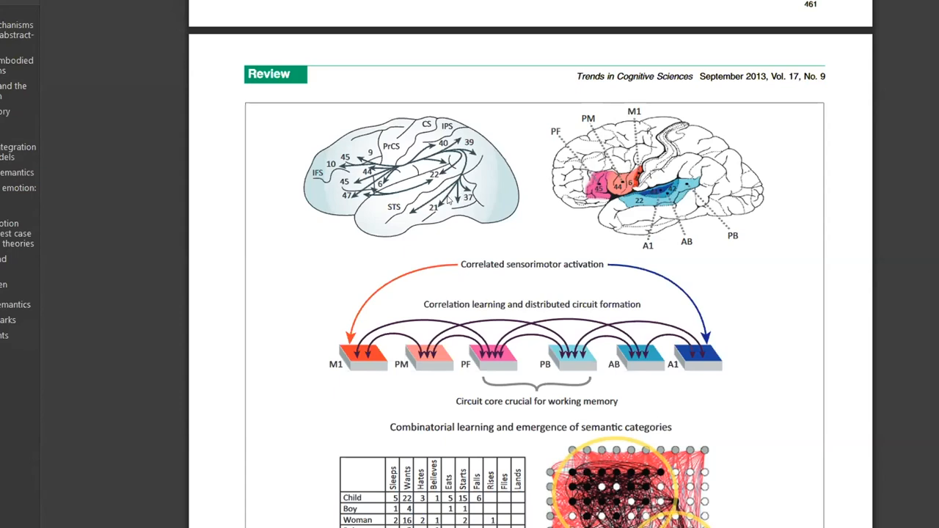
{"action": "mouse_move", "coordinate": [443, 232]}
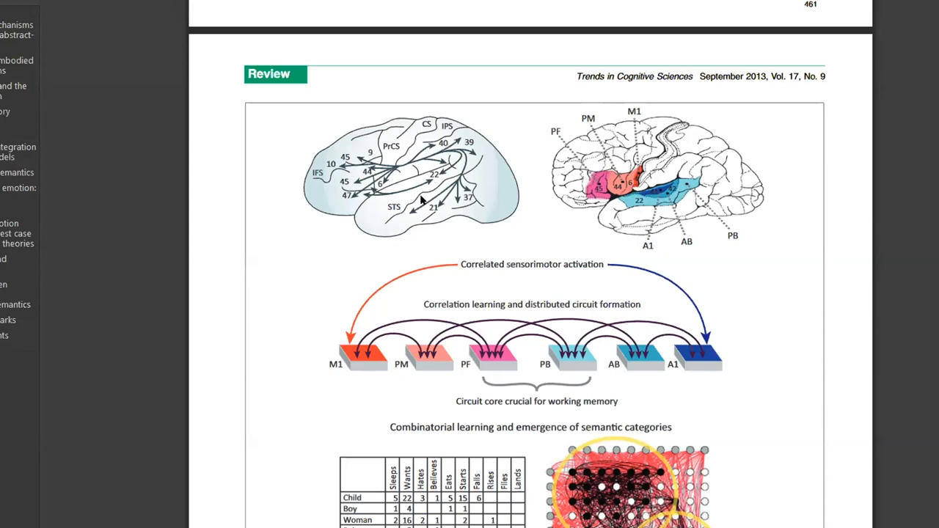
{"action": "mouse_move", "coordinate": [485, 173]}
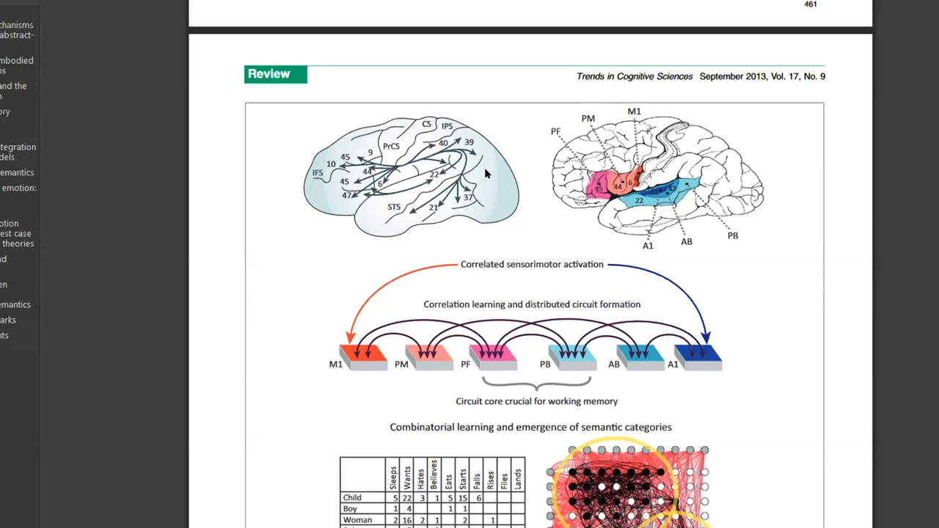
{"action": "mouse_move", "coordinate": [492, 223]}
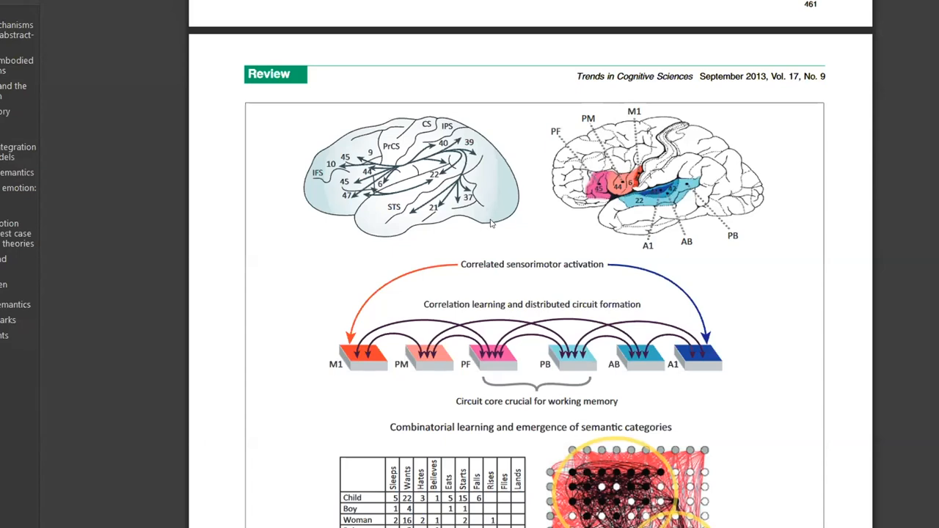
{"action": "mouse_move", "coordinate": [360, 352]}
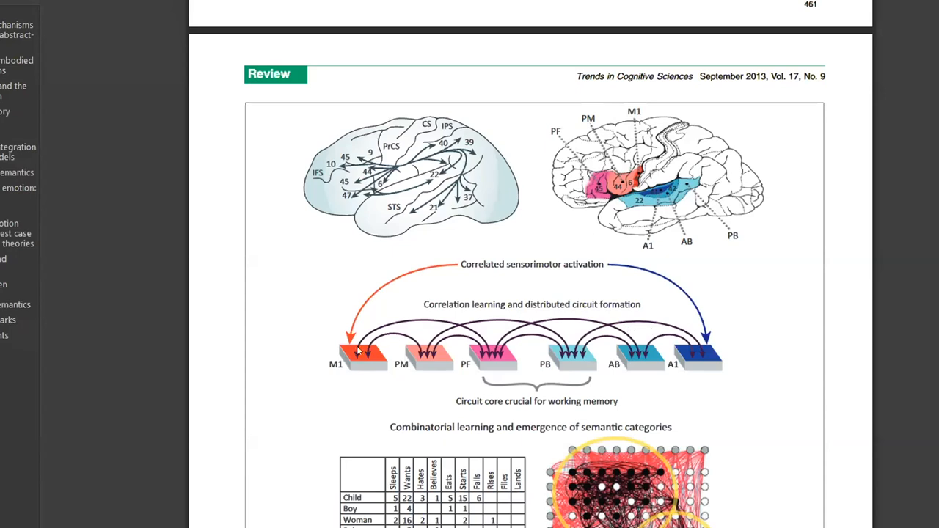
{"action": "mouse_move", "coordinate": [384, 316]}
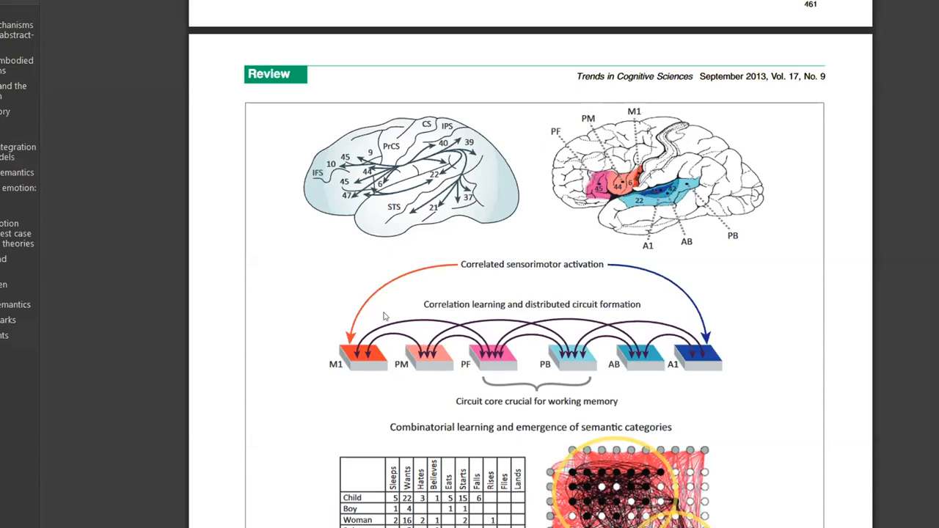
{"action": "mouse_move", "coordinate": [320, 338]}
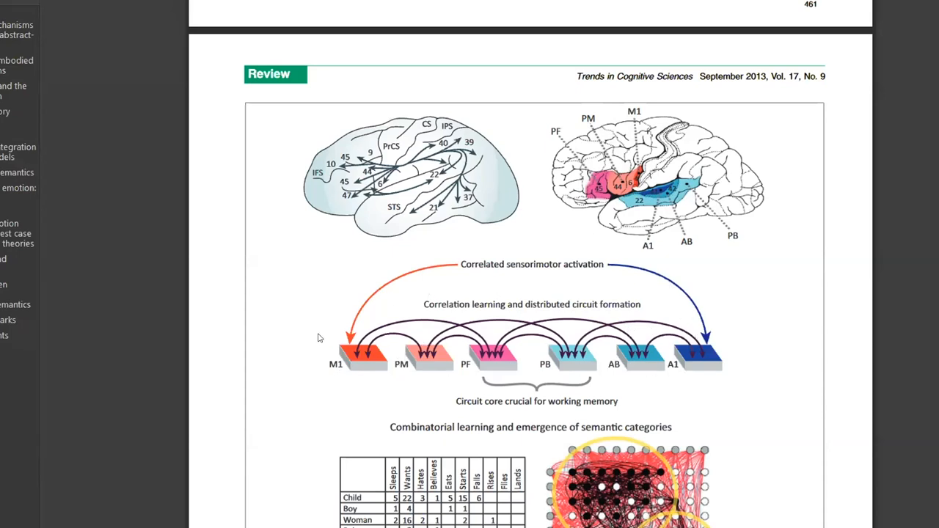
{"action": "mouse_move", "coordinate": [752, 286]}
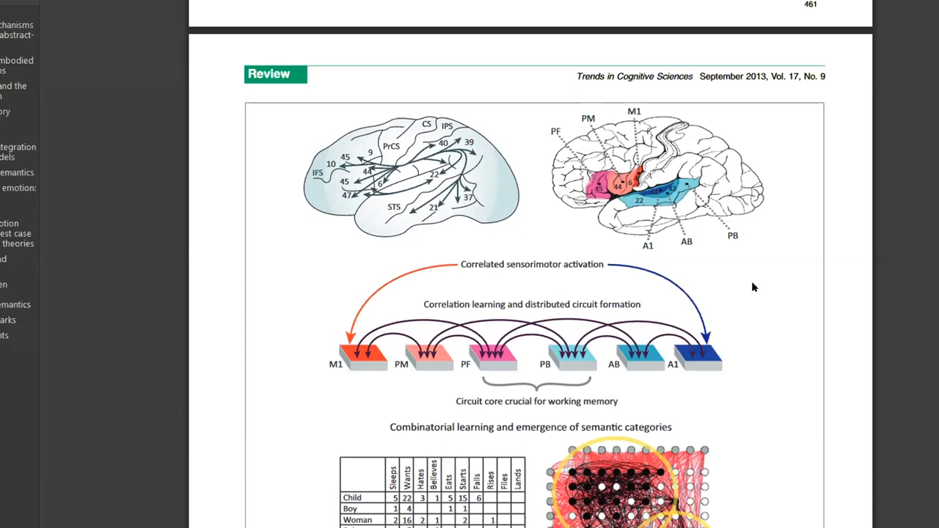
{"action": "mouse_move", "coordinate": [332, 208]}
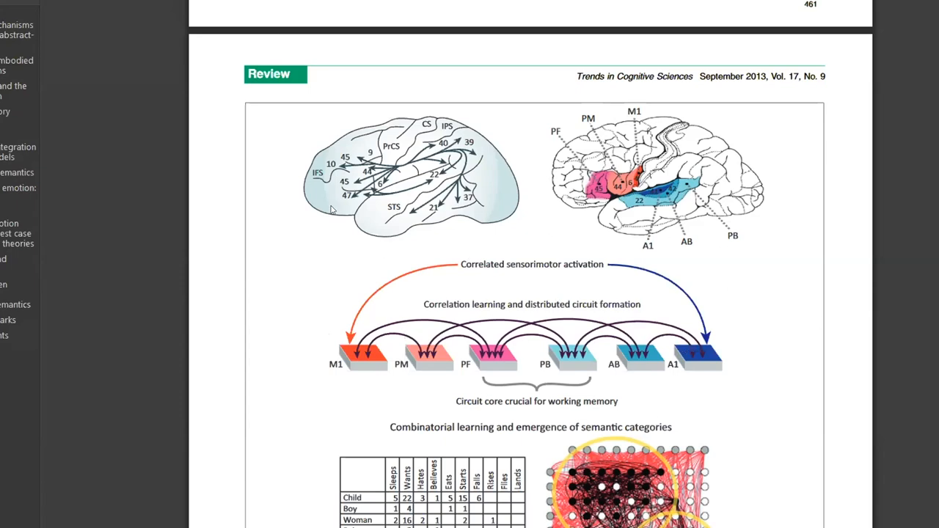
{"action": "mouse_move", "coordinate": [458, 191]}
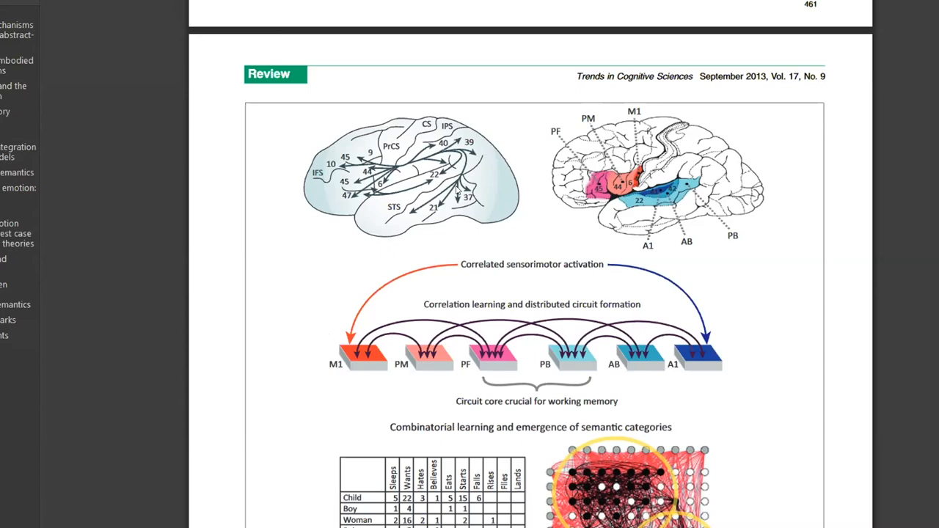
{"action": "mouse_move", "coordinate": [596, 182]}
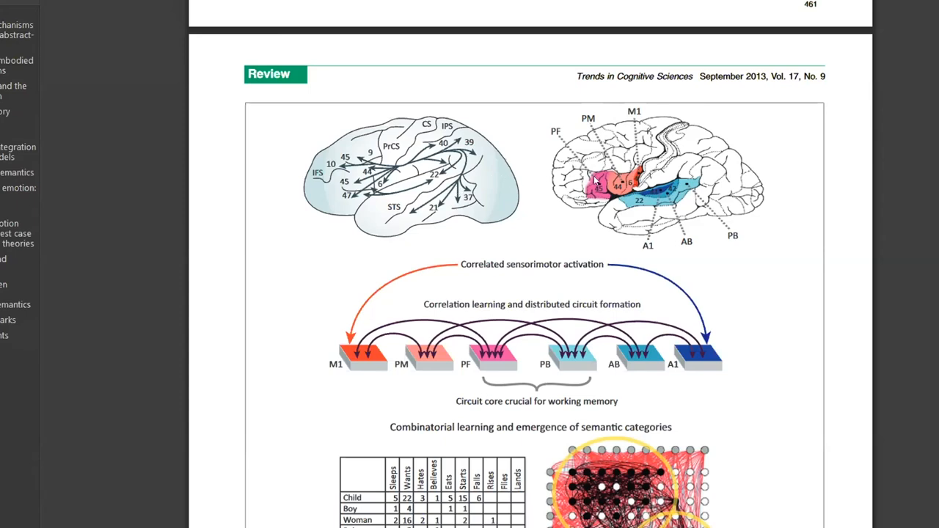
{"action": "mouse_move", "coordinate": [690, 229]}
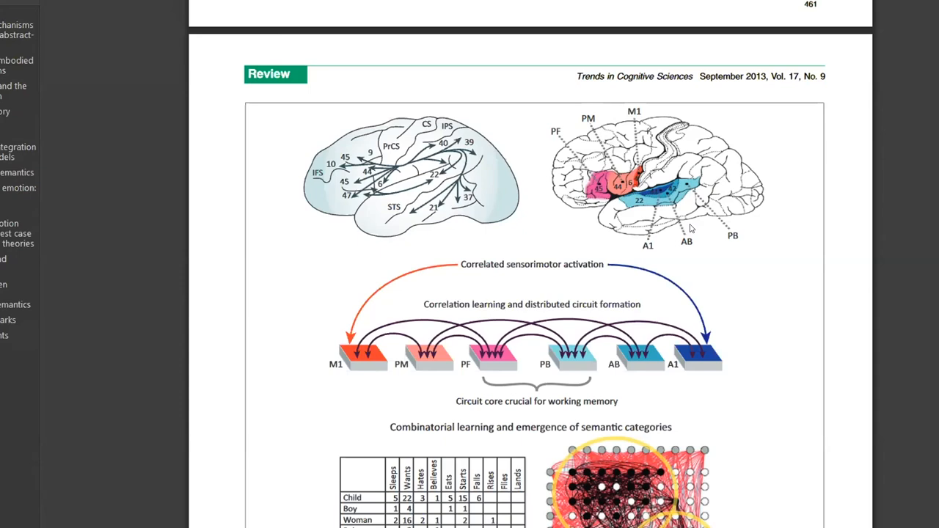
{"action": "mouse_move", "coordinate": [755, 156]}
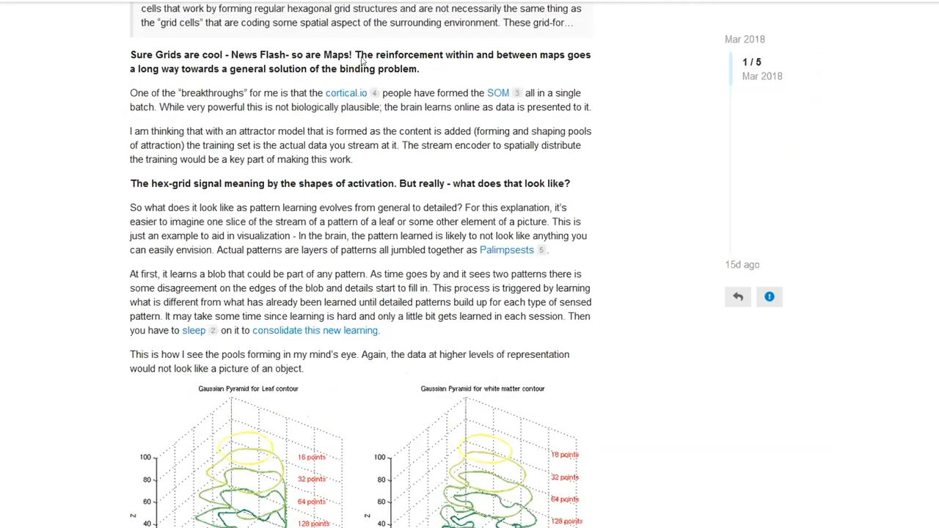
Scroll the forum post to the semantic-mechanisms passage and follow the link to the BlenderNEURON page
{"action": "scroll", "scroll_direction": "down", "scroll_amount": 3}
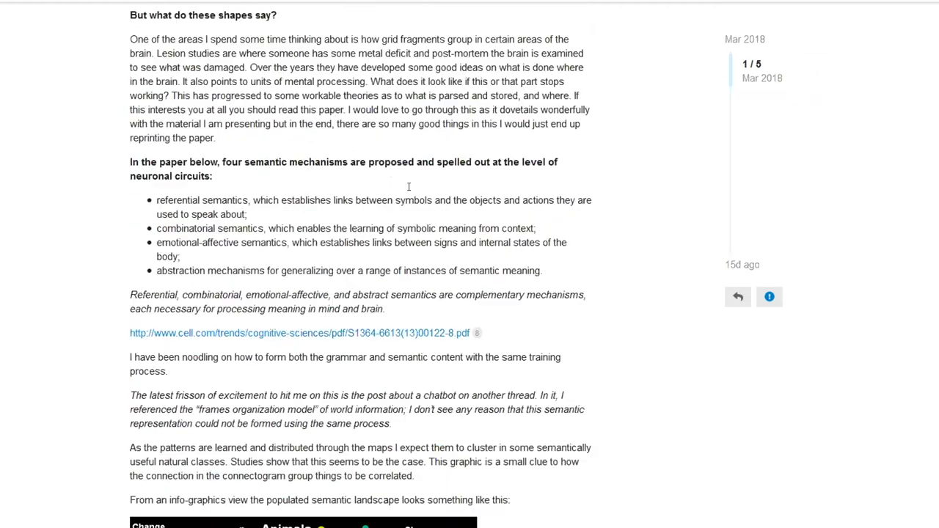
{"action": "scroll", "scroll_direction": "down", "scroll_amount": 3}
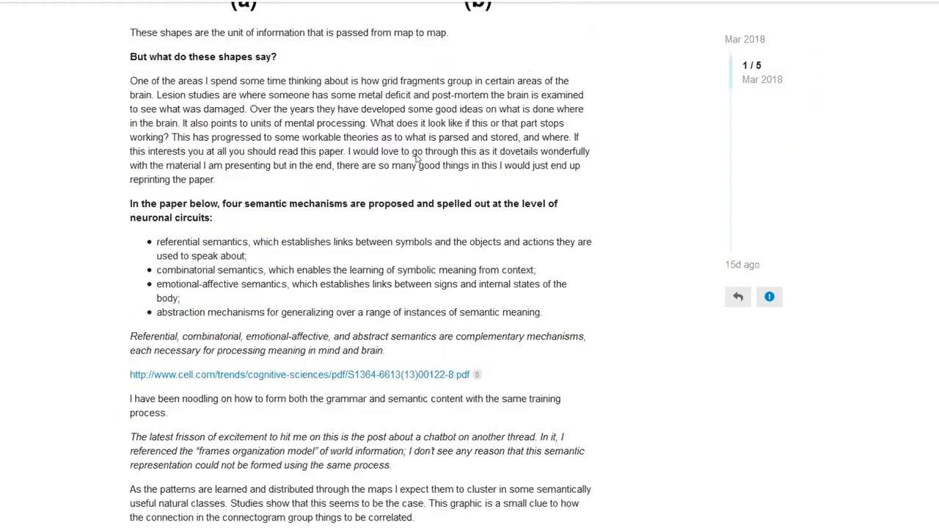
{"action": "left_click", "coordinate": [299, 374]}
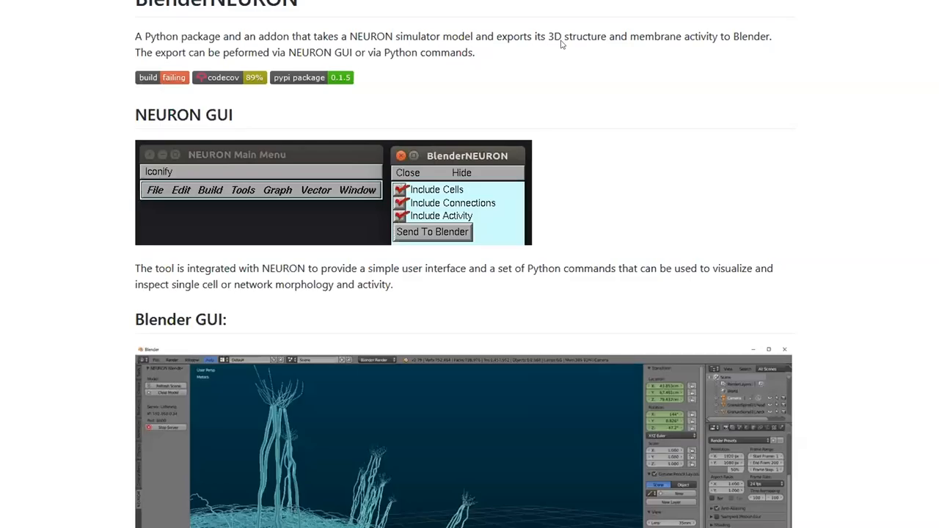
Scroll the BlenderNEURON README past the Blender GUI screenshot to Example Cells and Example Networks
{"action": "scroll", "scroll_direction": "down", "scroll_amount": 3}
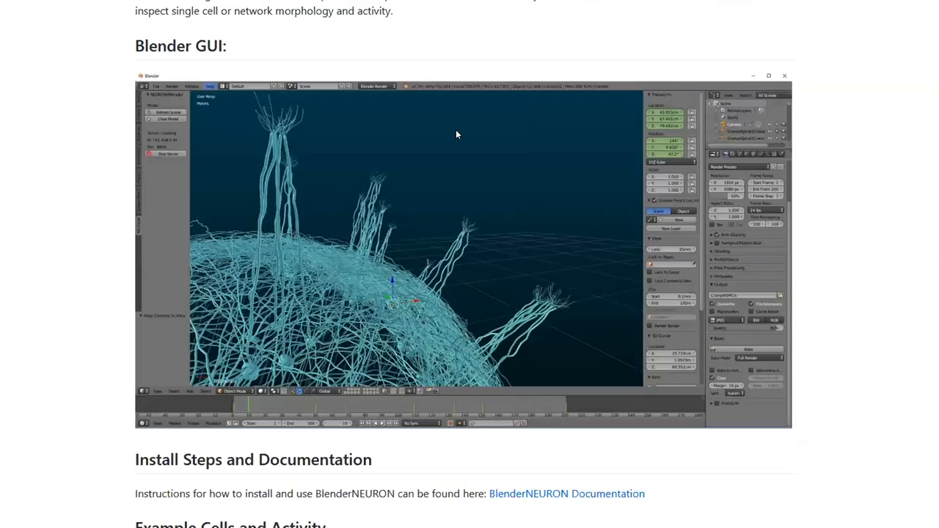
{"action": "scroll", "scroll_direction": "down", "scroll_amount": 3}
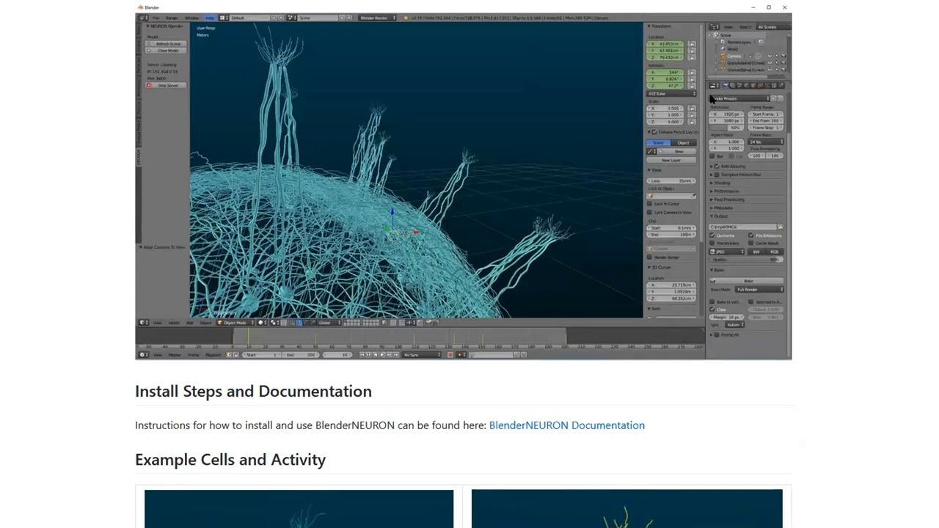
{"action": "scroll", "scroll_direction": "down", "scroll_amount": 3}
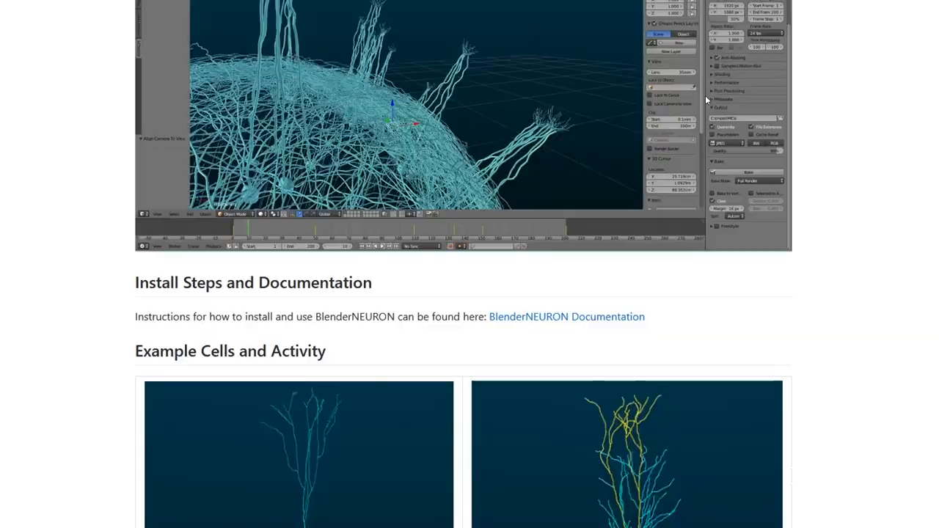
{"action": "scroll", "scroll_direction": "down", "scroll_amount": 3}
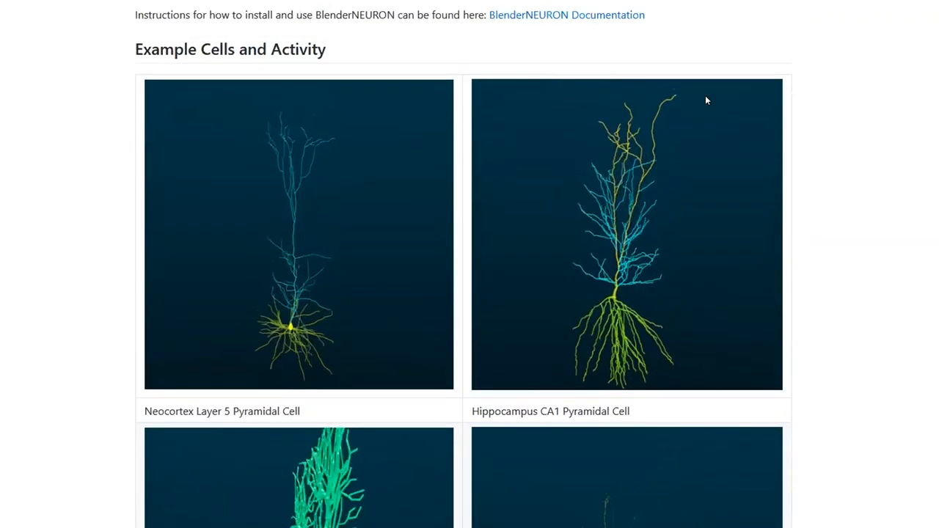
{"action": "scroll", "scroll_direction": "down", "scroll_amount": 3}
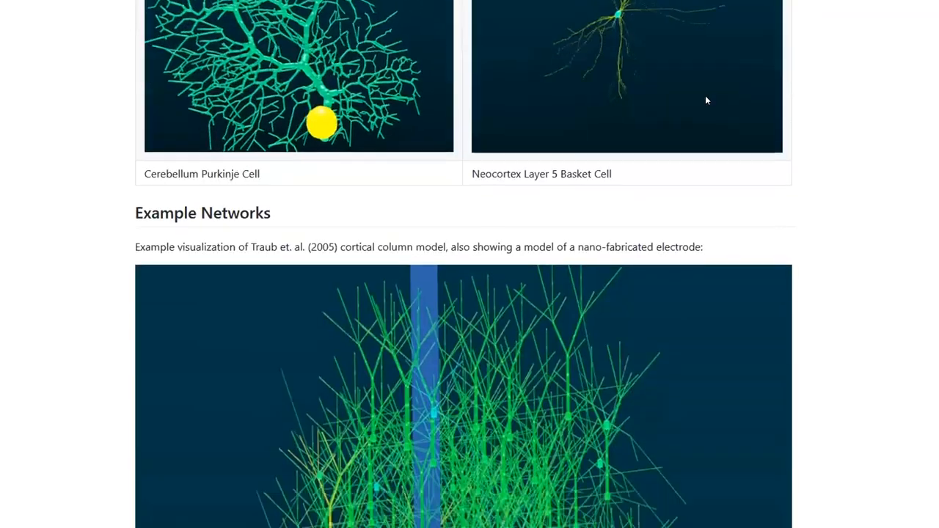
{"action": "scroll", "scroll_direction": "down", "scroll_amount": 3}
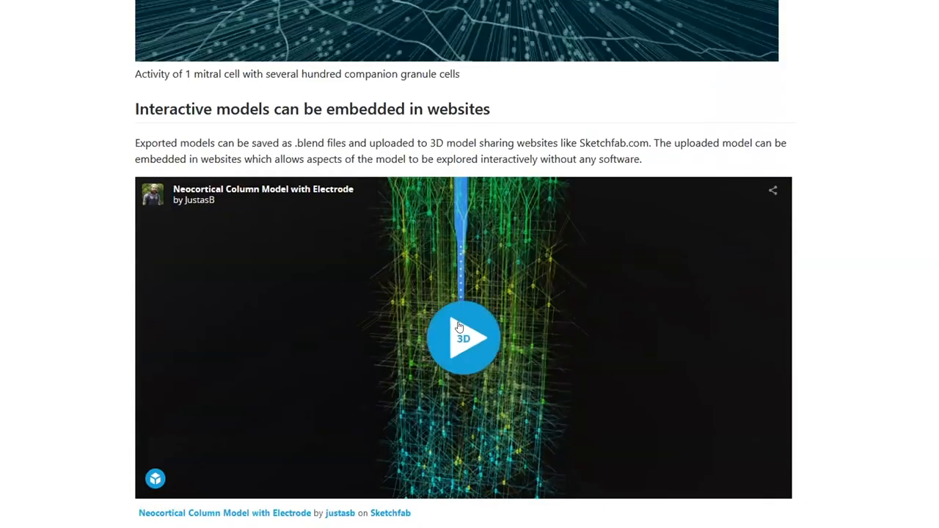
Start the embedded Sketchfab Neocortical Column Model with Electrode loading
{"action": "left_click", "coordinate": [464, 337]}
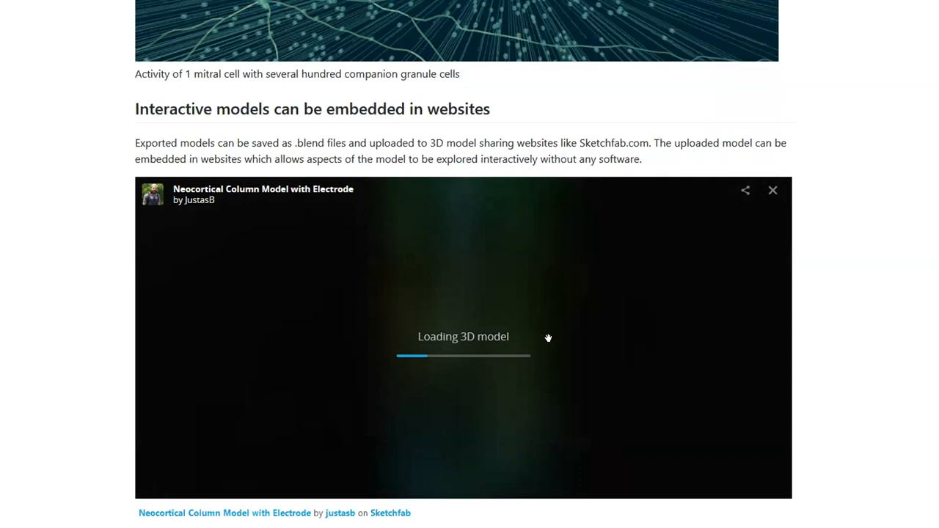
{"action": "mouse_move", "coordinate": [569, 342]}
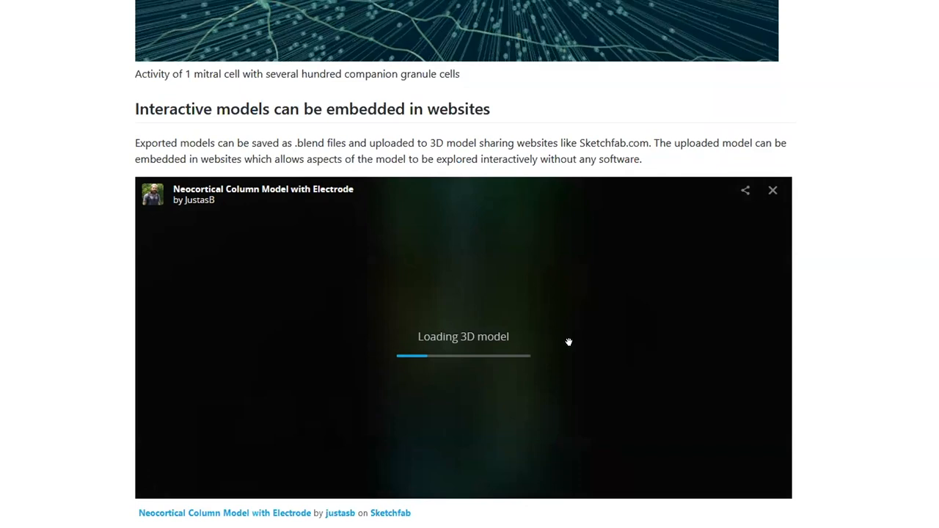
{"action": "mouse_move", "coordinate": [569, 342]}
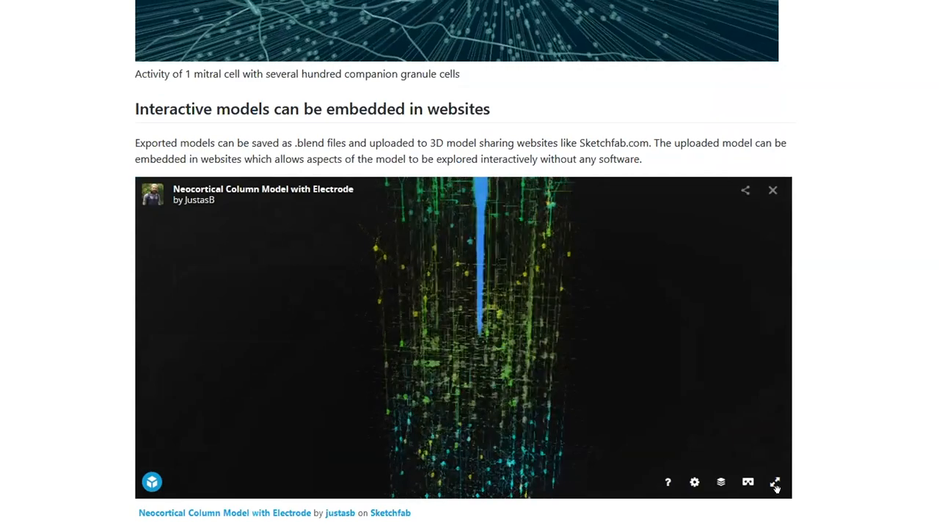
Expand the Sketchfab column-model viewer to full screen
{"action": "left_click", "coordinate": [775, 481]}
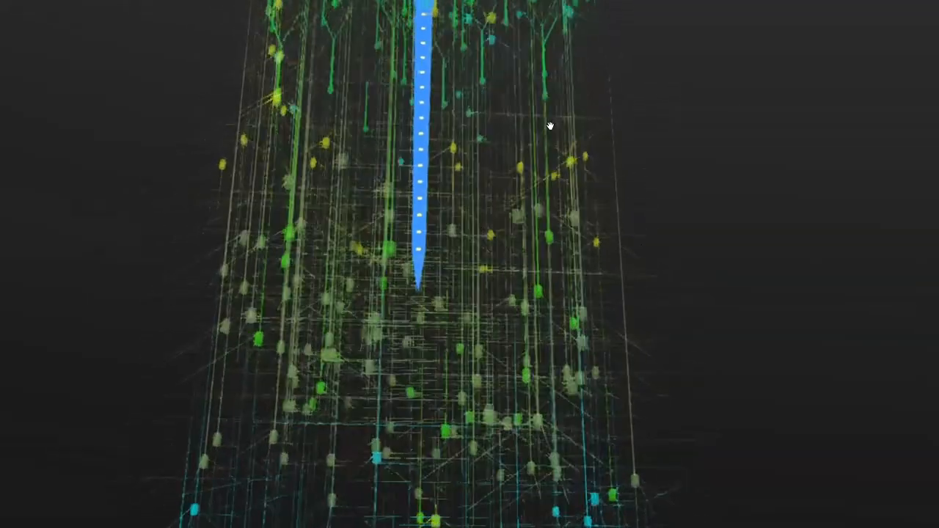